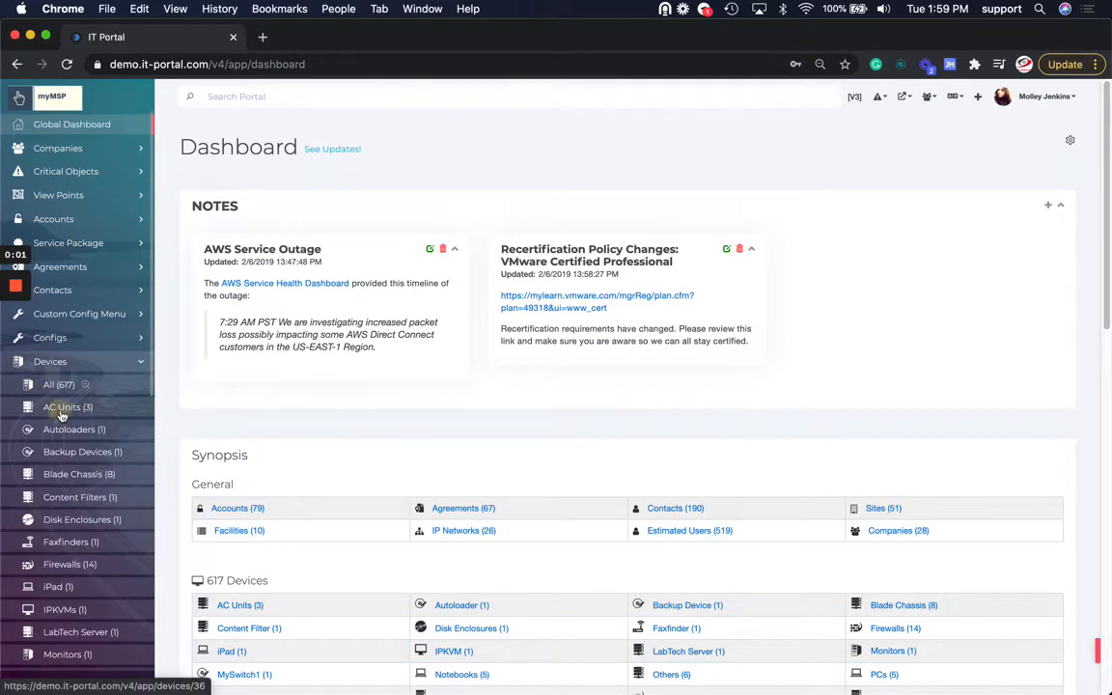
- Select the Failover AC and Liebert AC Unit devices and start a Mass Change
click(68, 406)
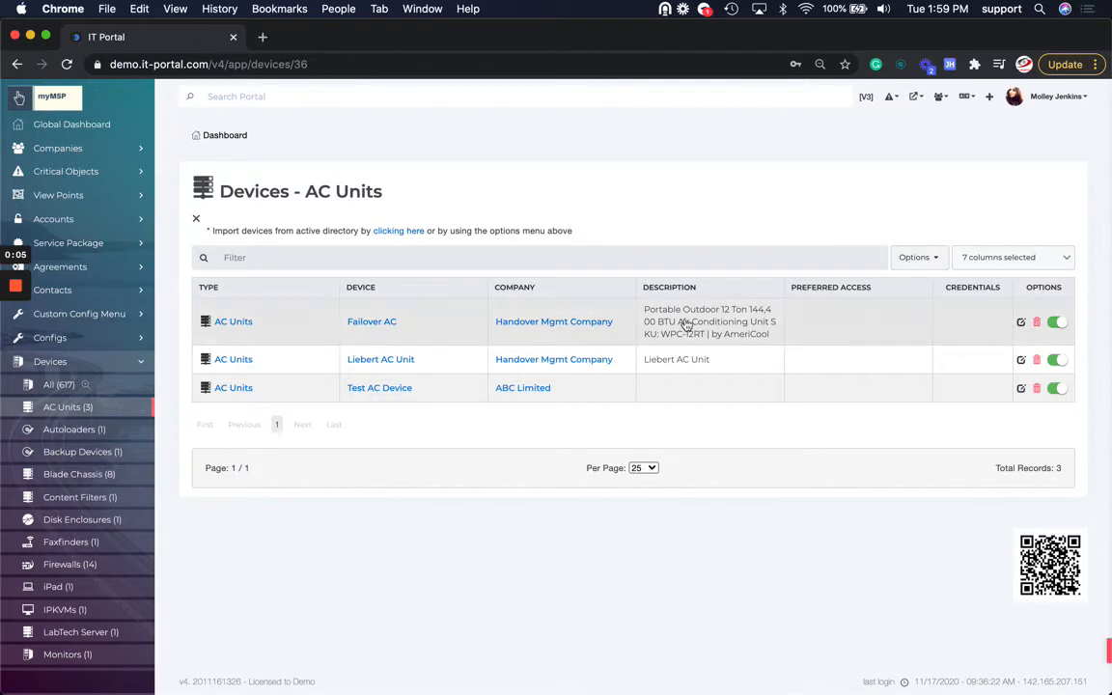
mouse_move(396, 382)
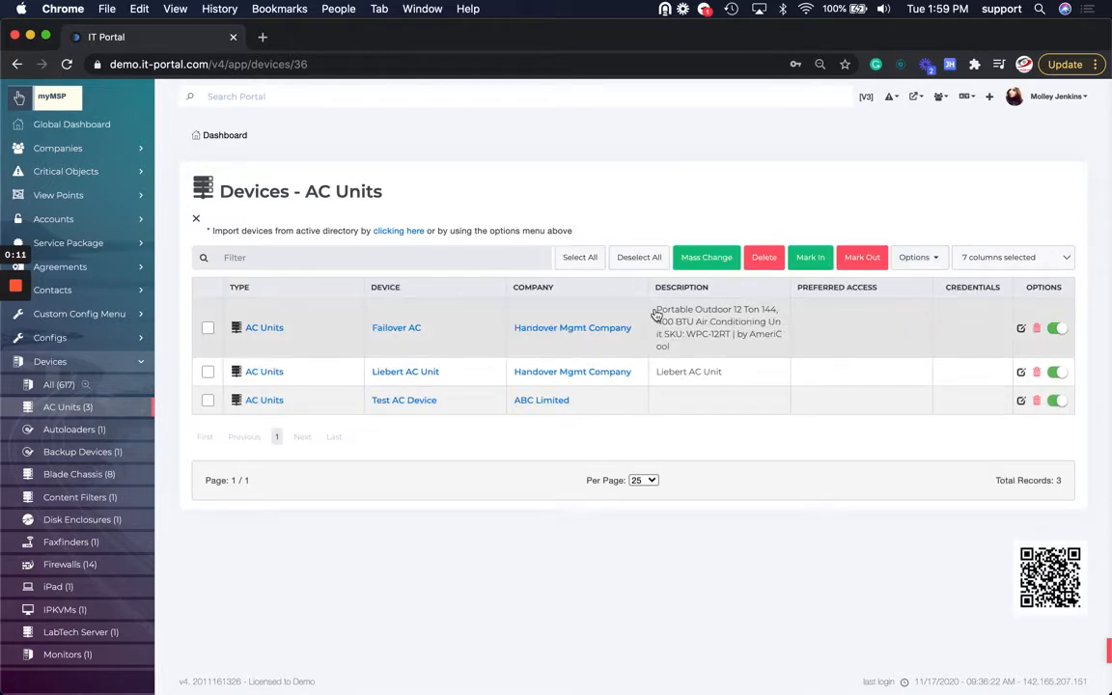
click(209, 328)
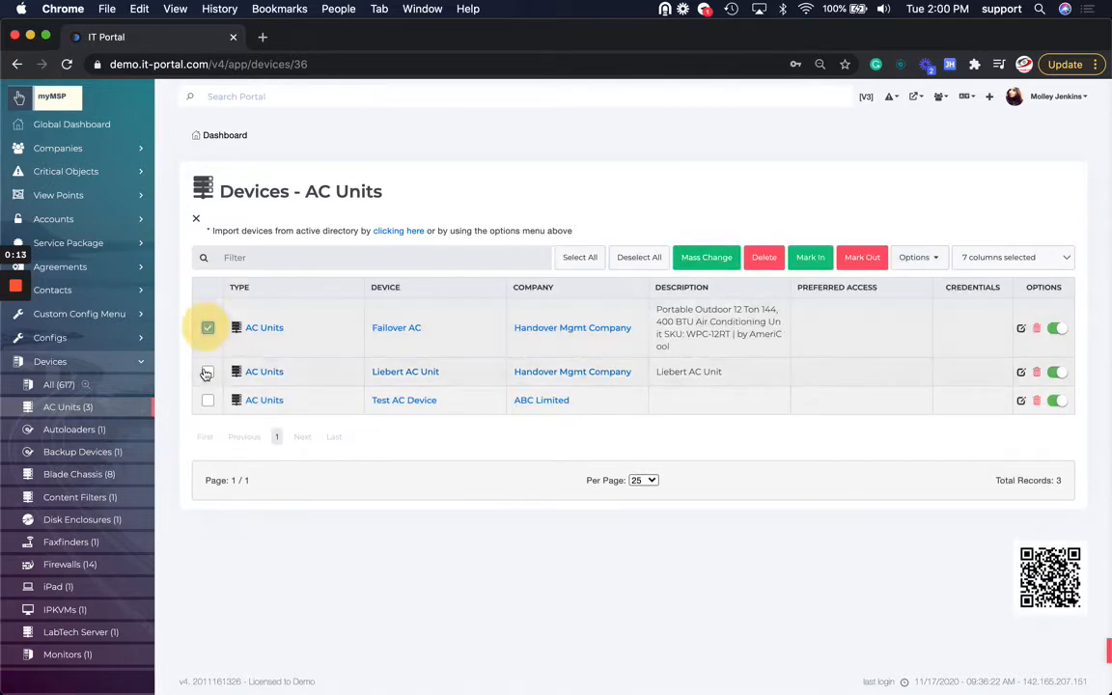
click(207, 371)
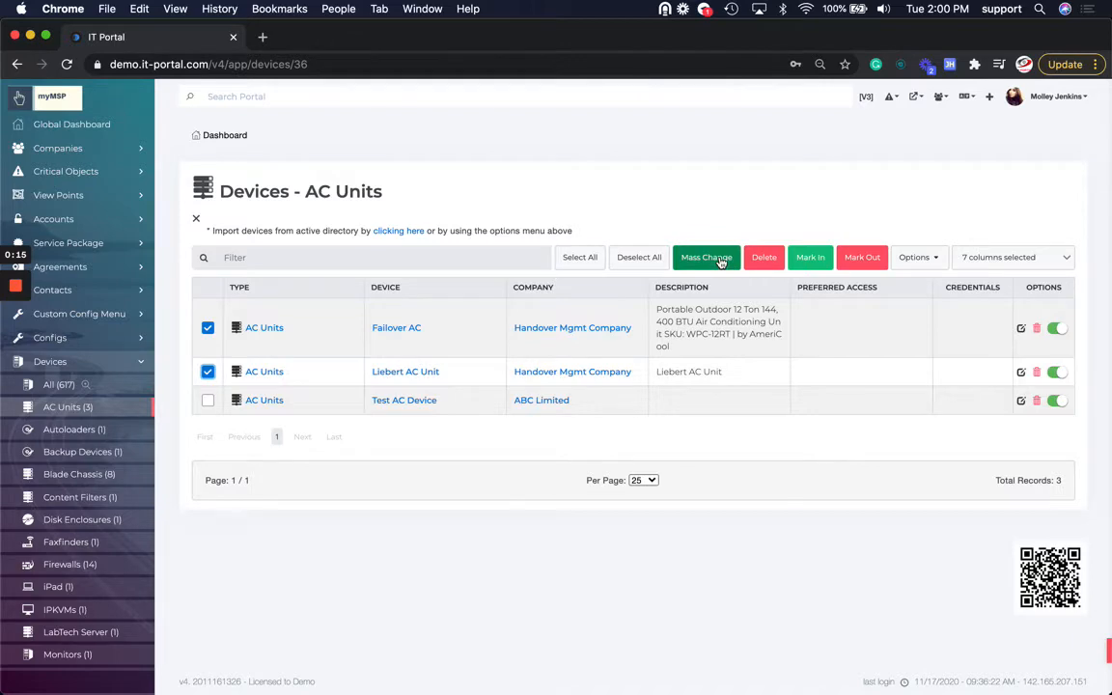
click(707, 256)
text(a)
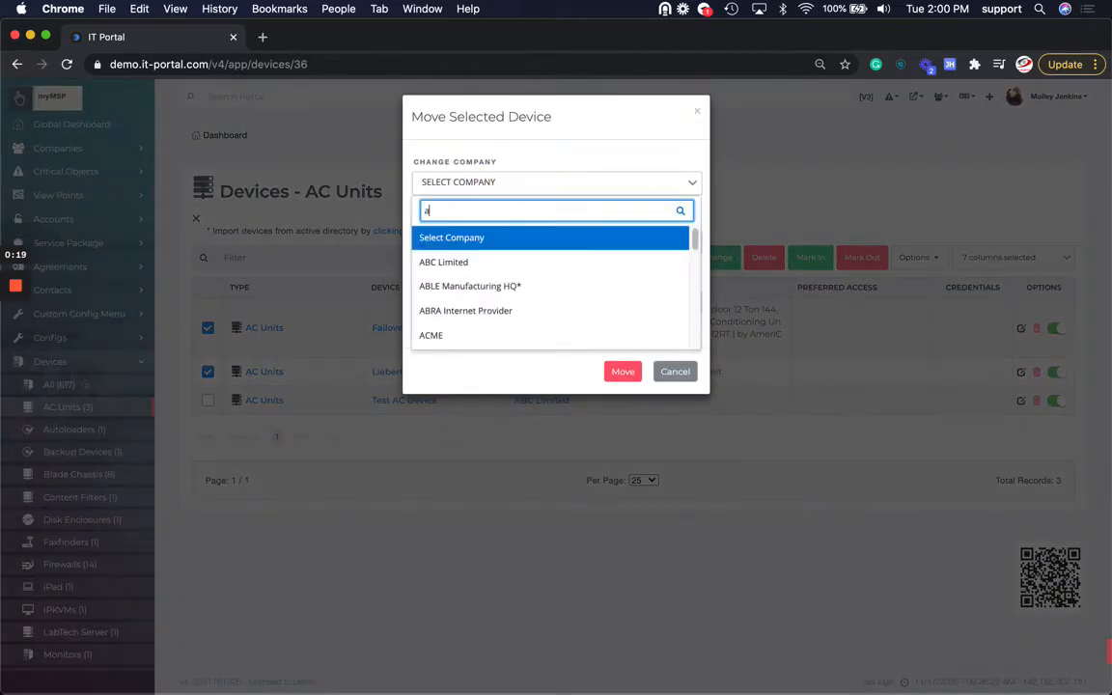
- Set the destination to company ABC Limited at Main Site in the Move Selected Device dialog
click(445, 263)
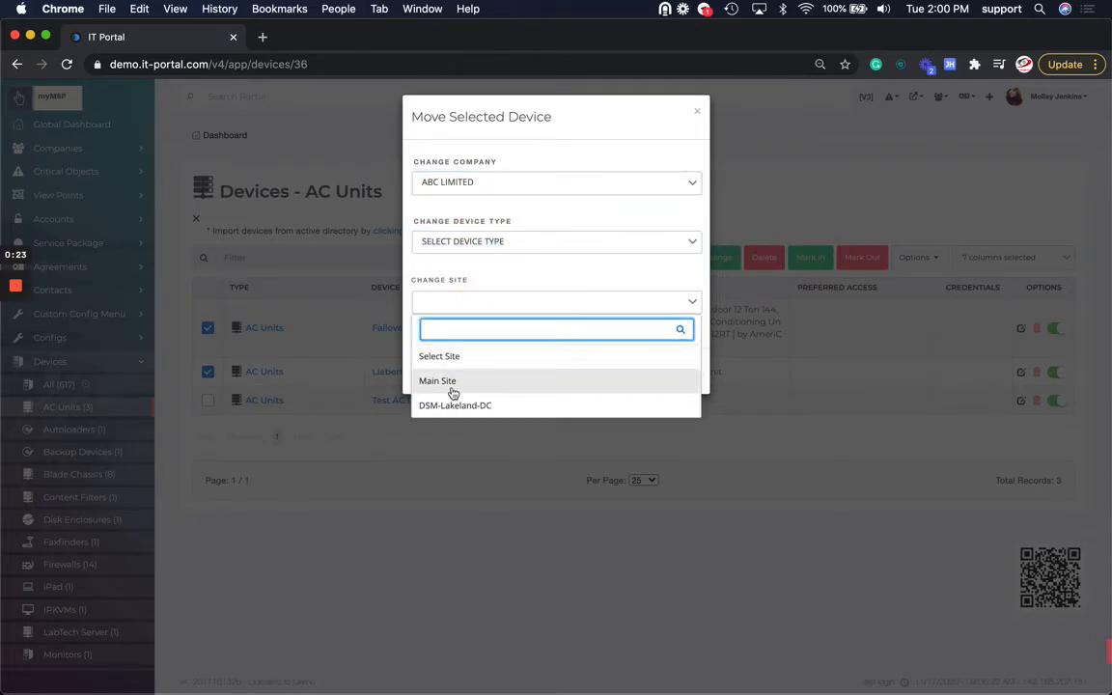
click(436, 380)
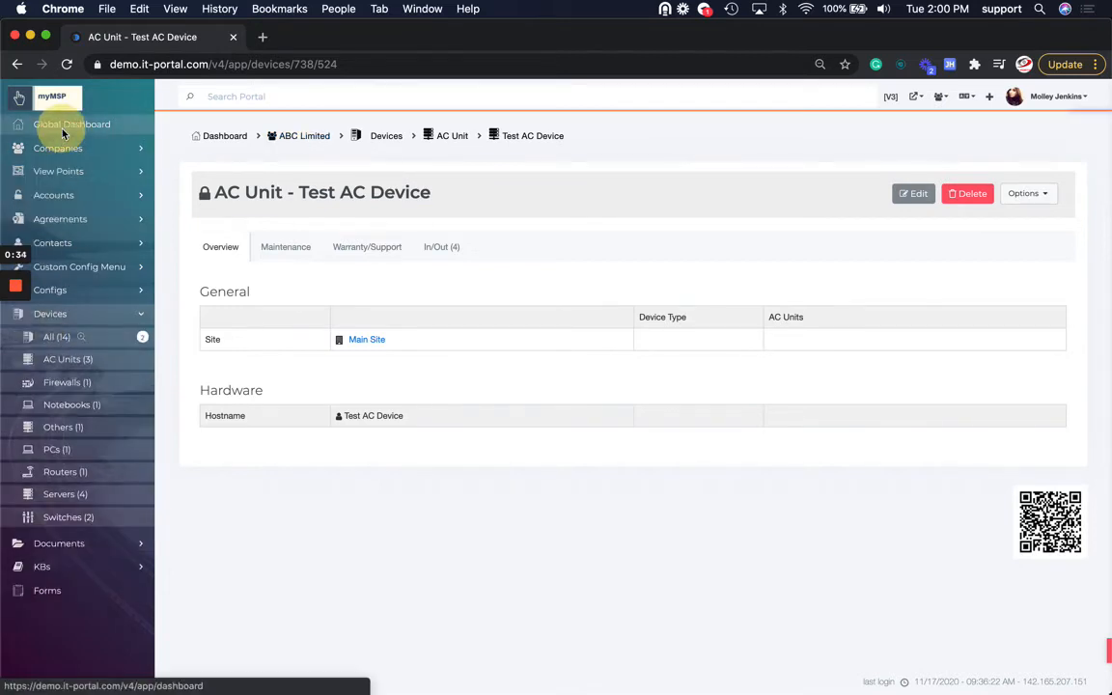
- Return via the Global Dashboard to the AC Units list, now showing all three under ABC Limited
click(71, 124)
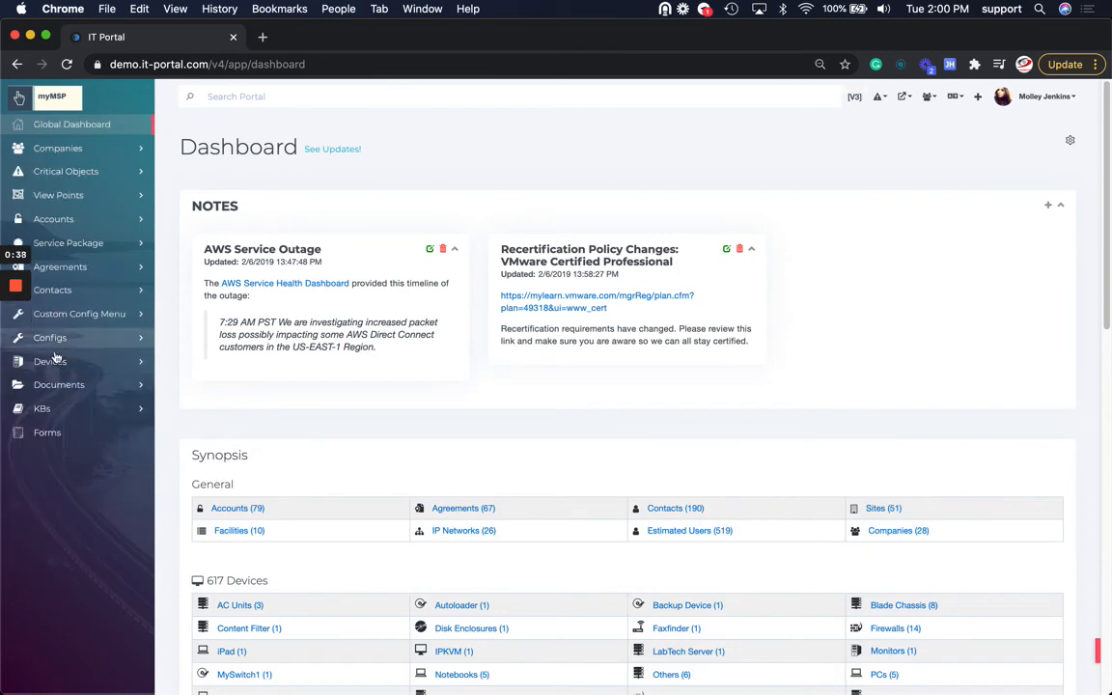
click(239, 604)
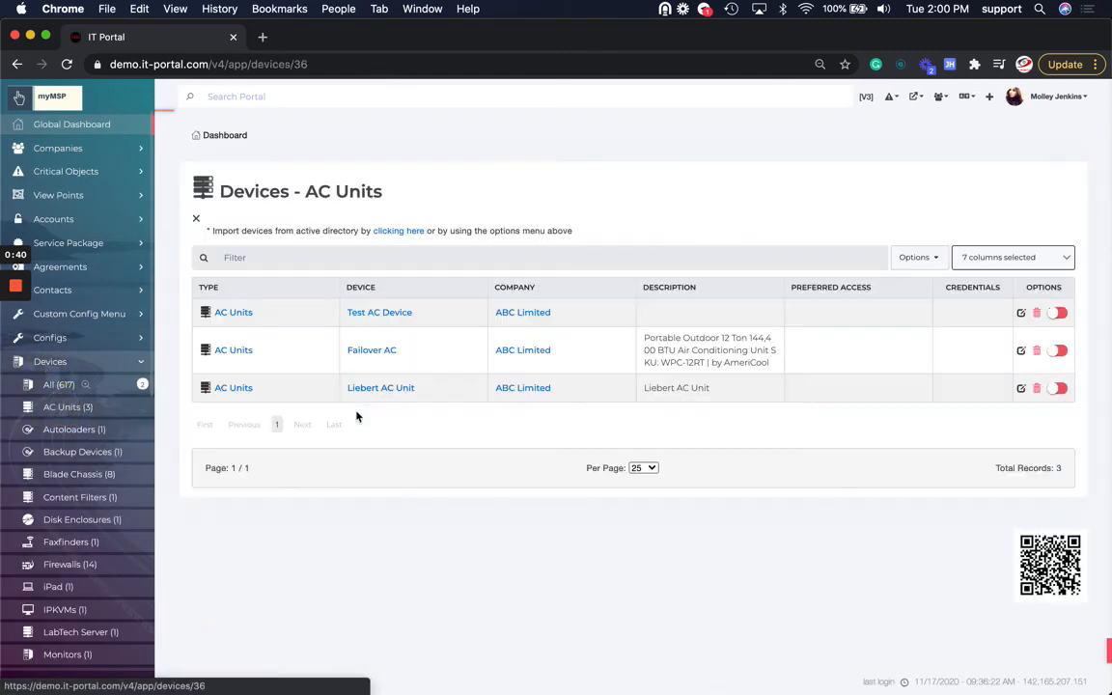